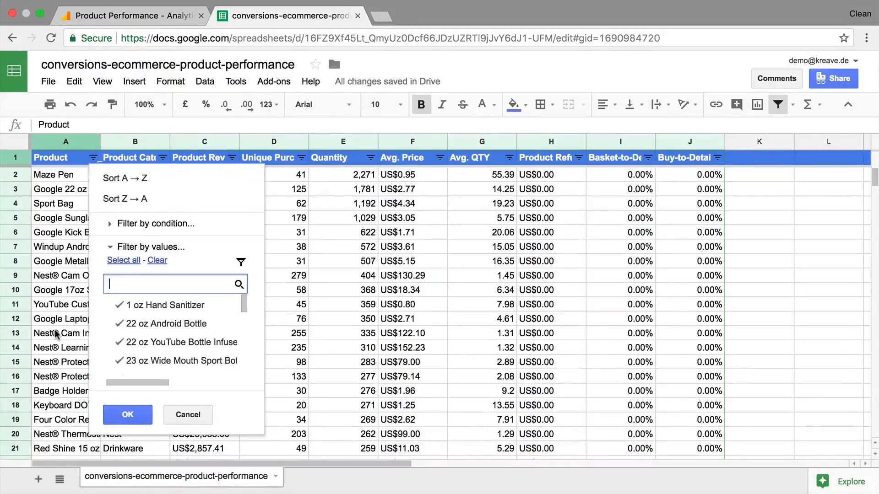
- Search the Product column's filter values for 'NEST' to find the Nest products
type("NEST")
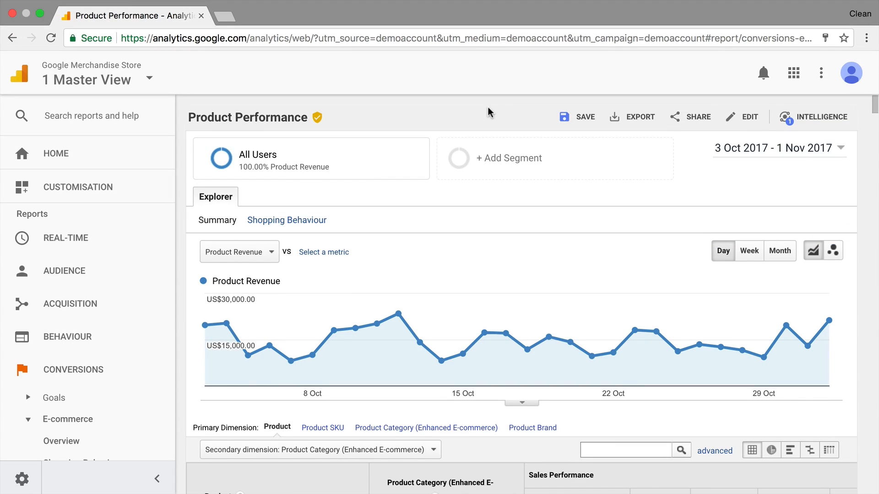
mouse_move(233, 96)
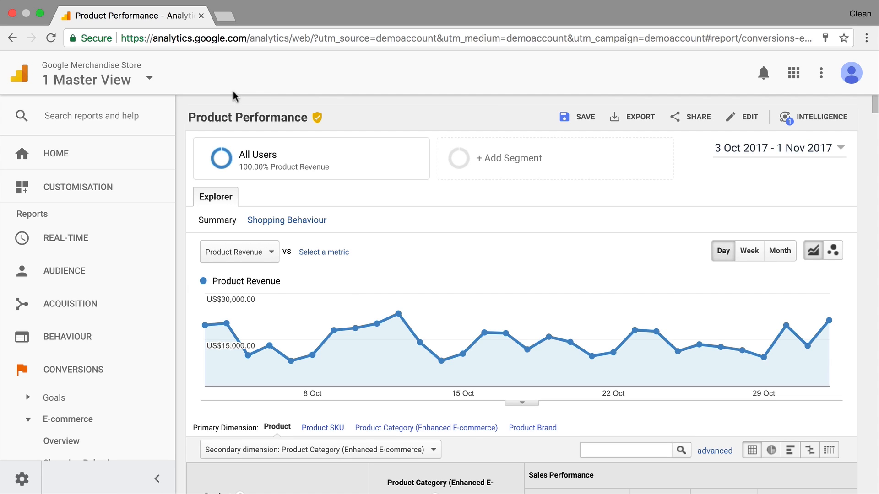
- Export the Product Performance report via Export > Google Sheets and confirm importing the data
scroll("down", 3)
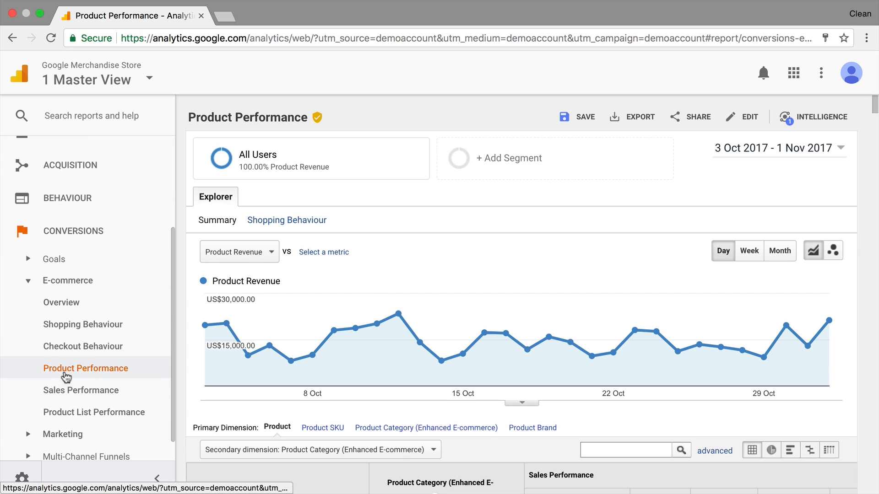
scroll("down", 3)
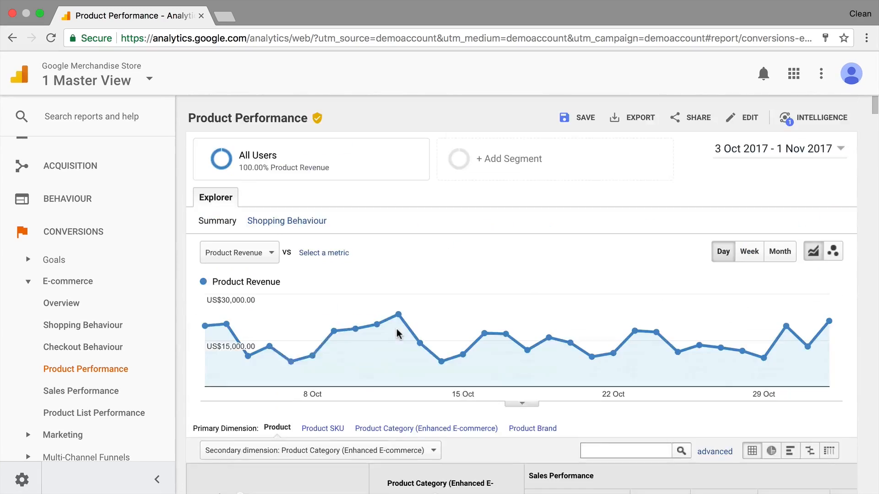
scroll("down", 3)
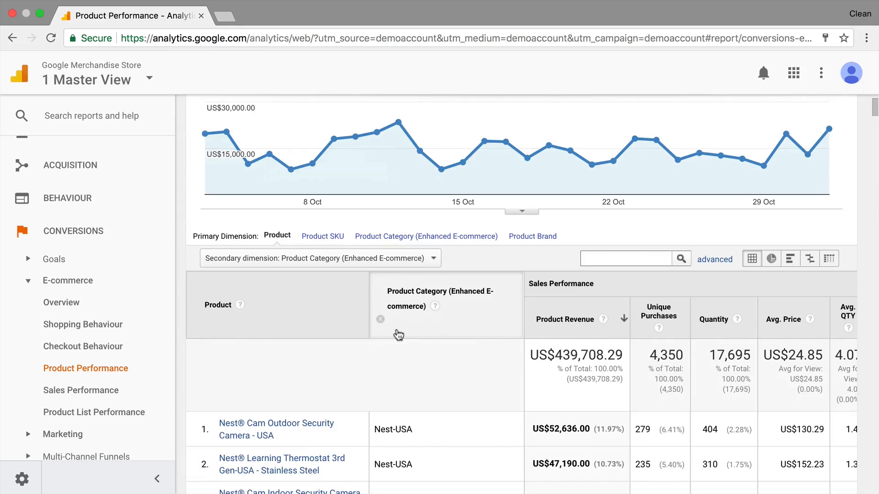
scroll("down", 3)
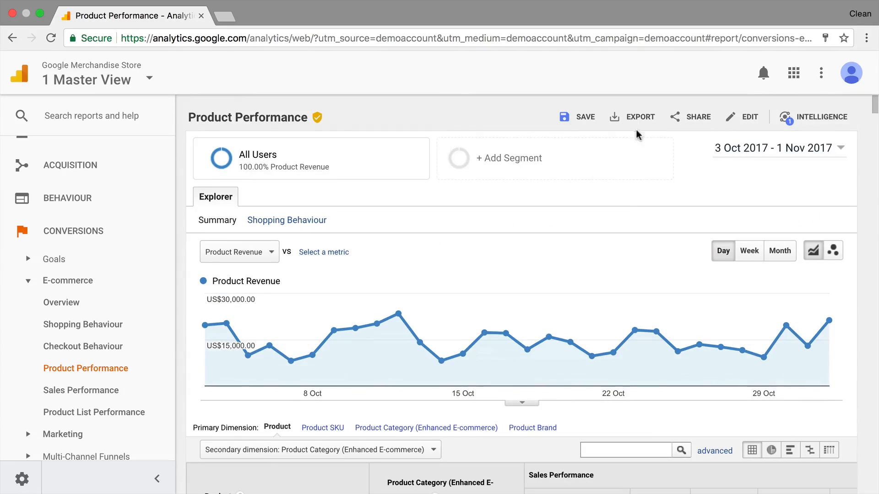
left_click(639, 116)
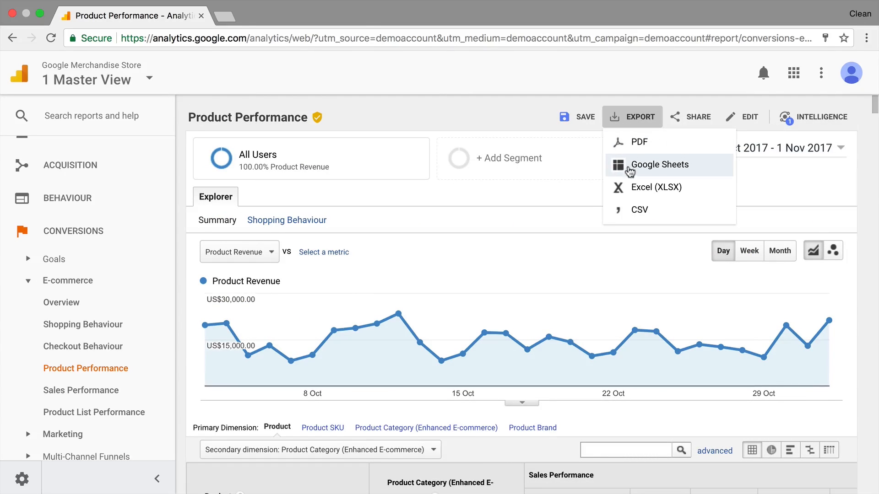
left_click(659, 164)
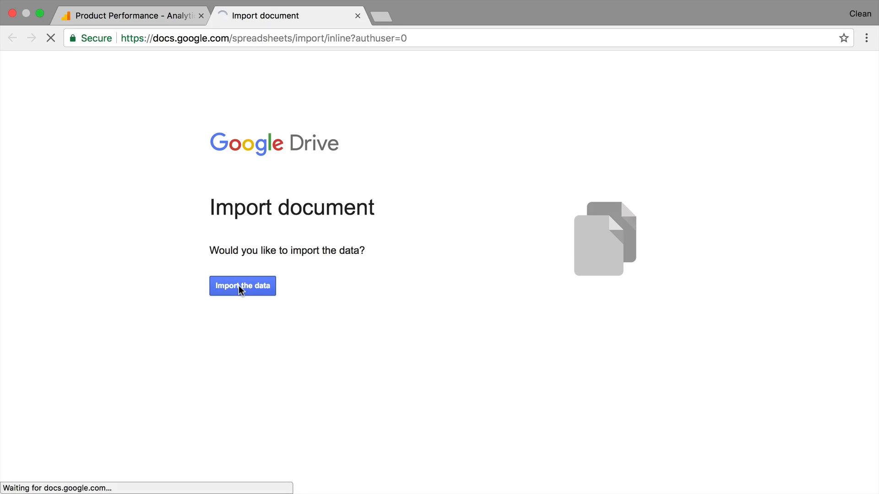
left_click(242, 286)
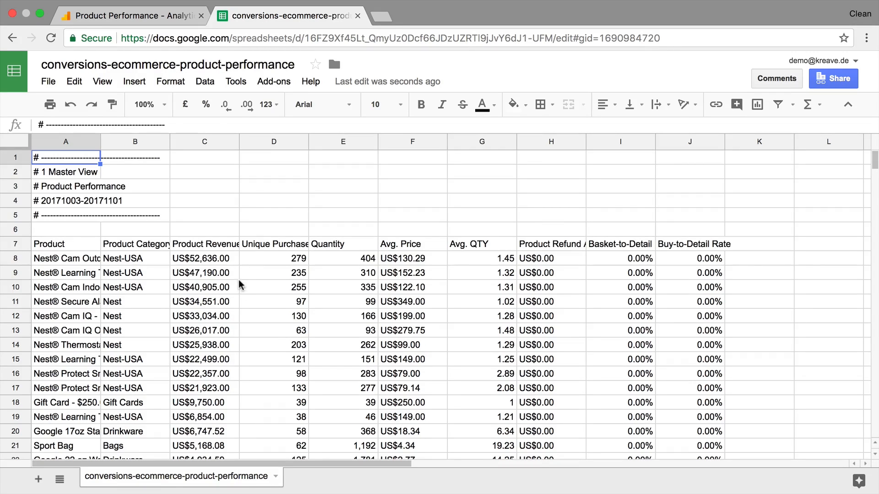
left_click(274, 81)
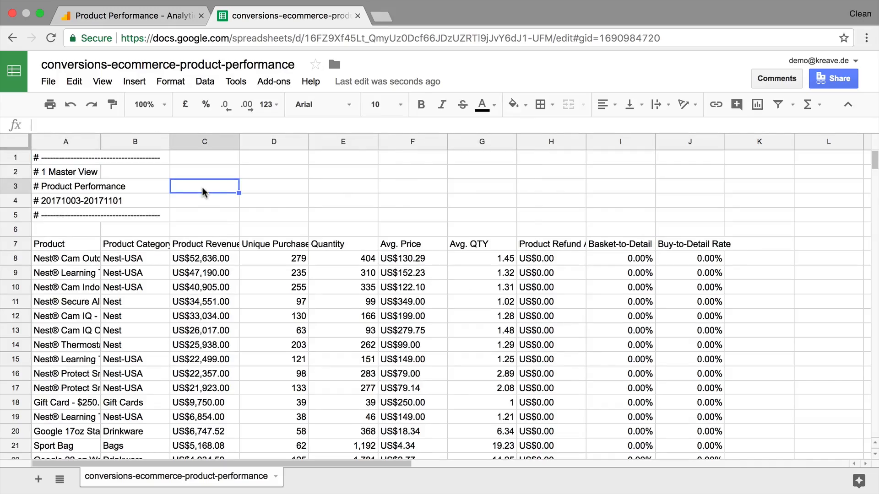
scroll("down", 3)
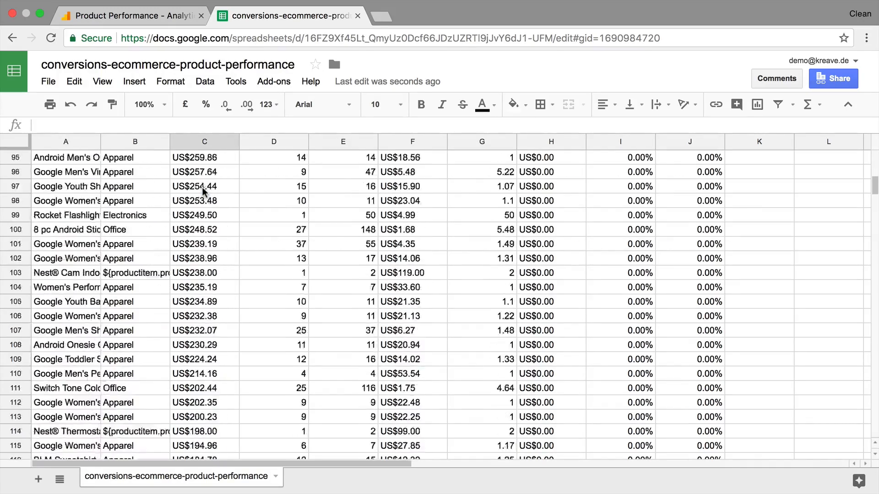
scroll("up", 3)
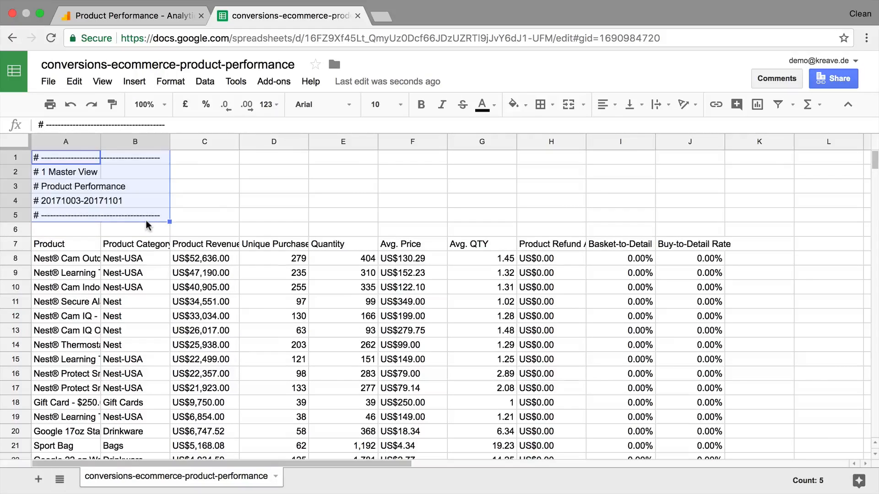
- Clear the comment lines in A1:B5 and delete the blank rows 1–6 above the table
key("Delete")
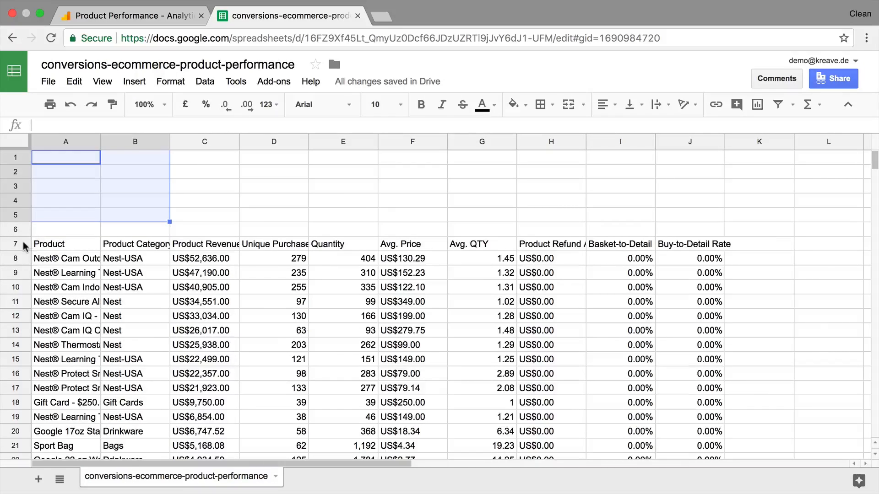
left_click(66, 243)
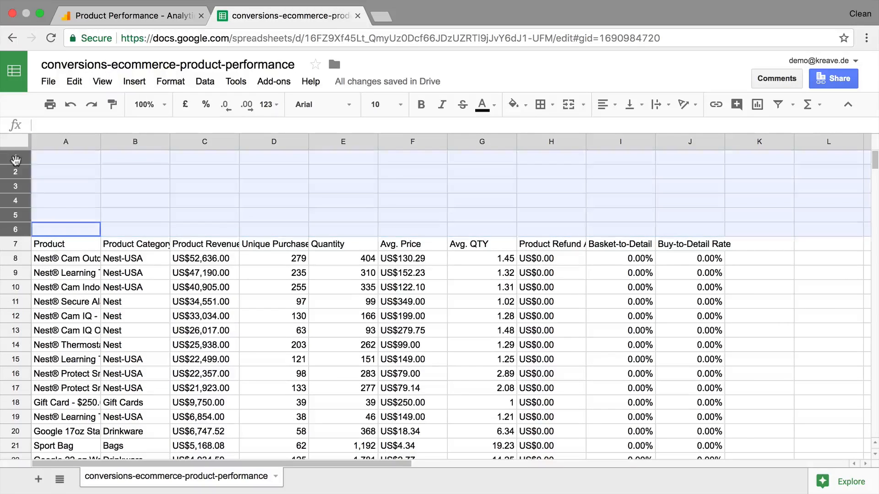
right_click(16, 163)
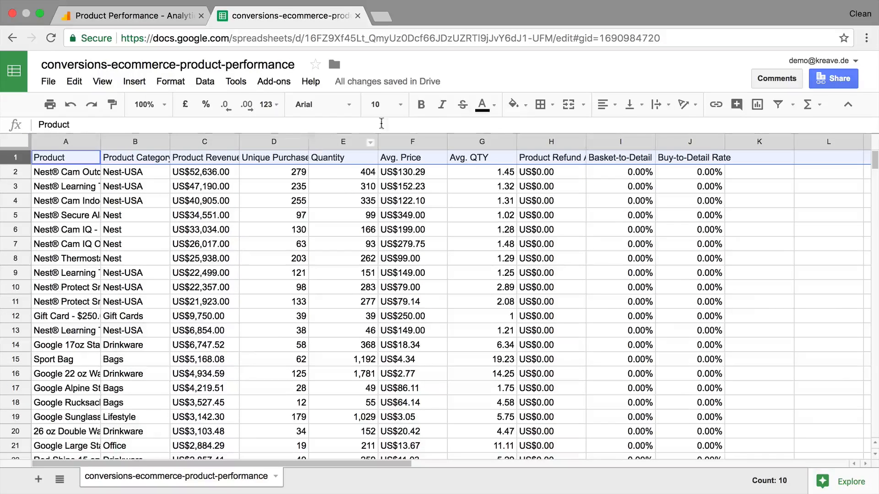
- Format header row 1 as bold with a blue fill and white text
left_click(420, 104)
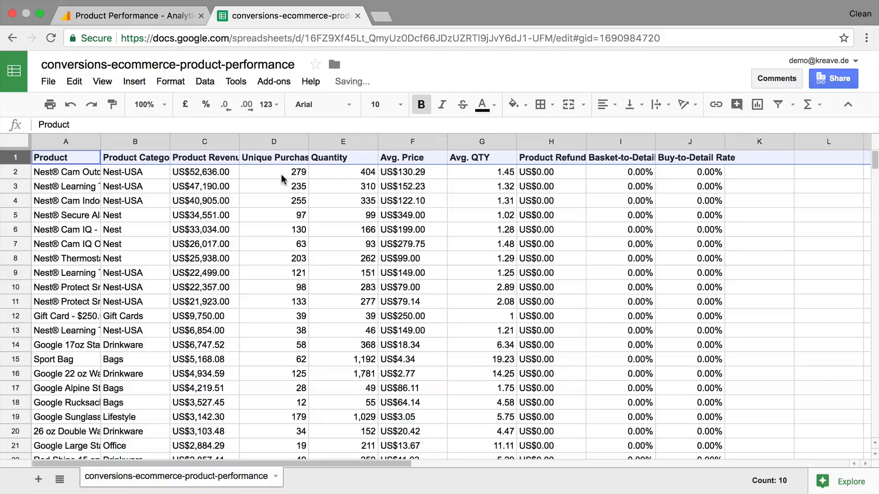
left_click(511, 105)
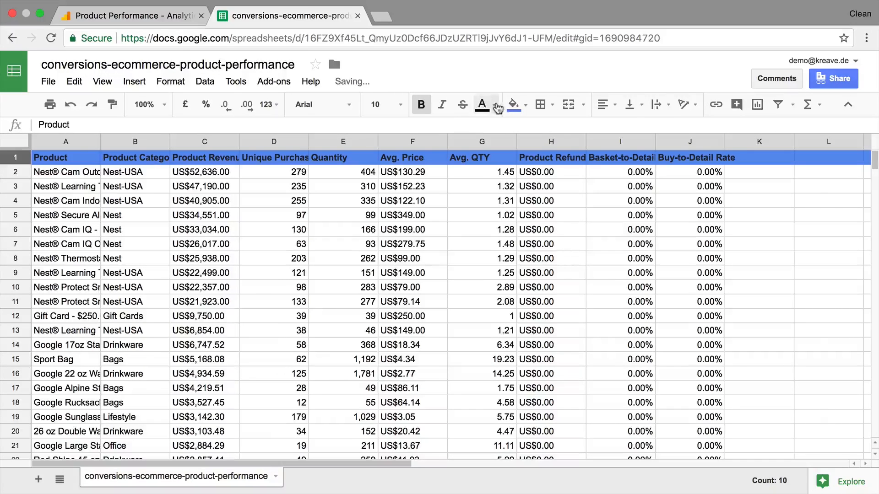
left_click(482, 201)
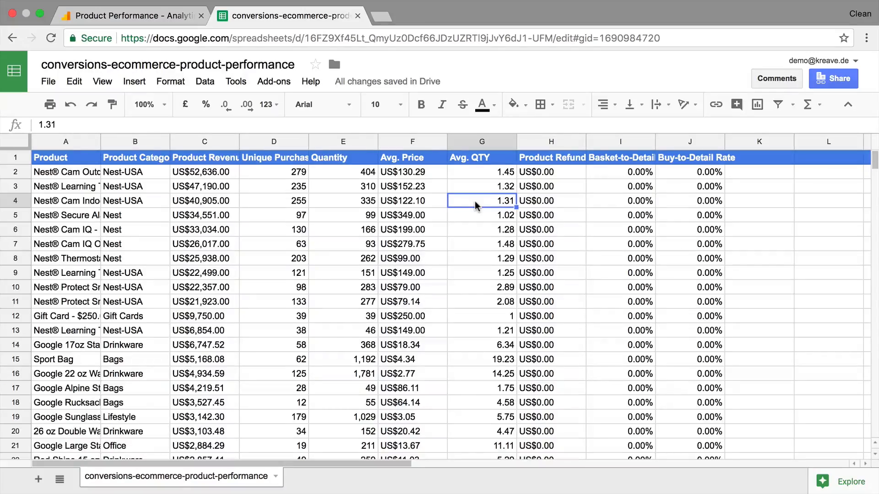
- Scroll down to the Day Index block near row 844, checking it against the Analytics report
scroll("down", 3)
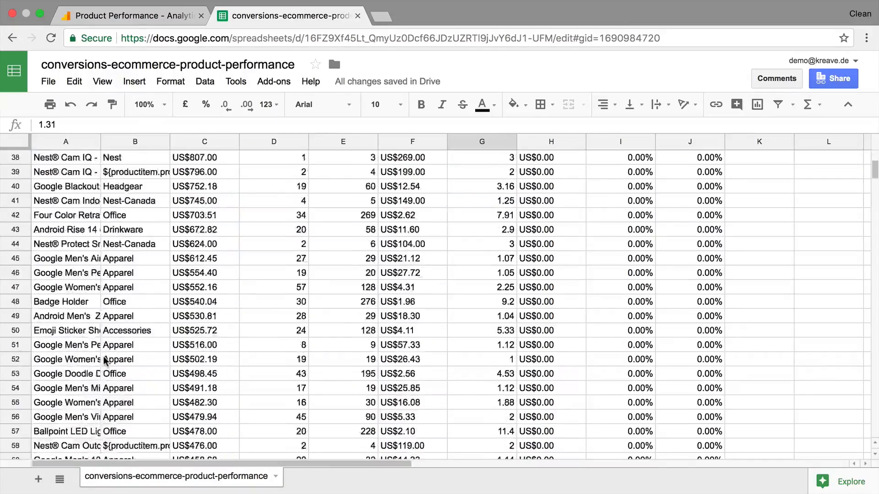
scroll("down", 3)
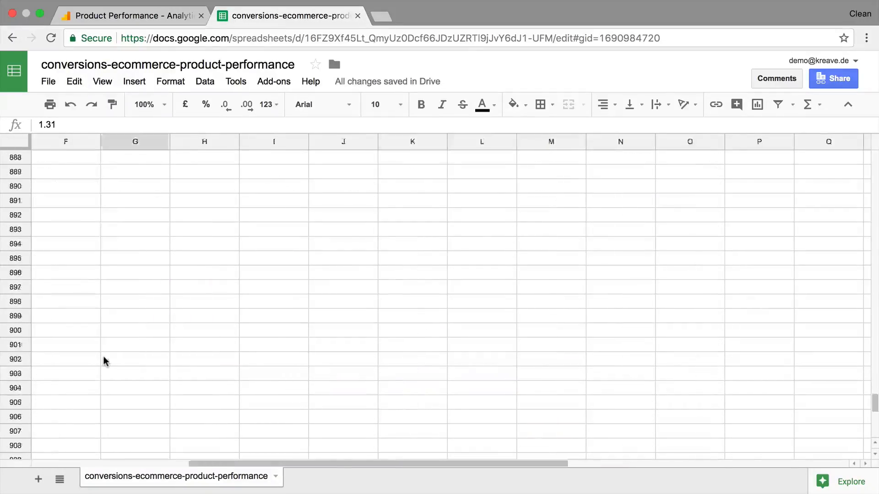
scroll("left", 3)
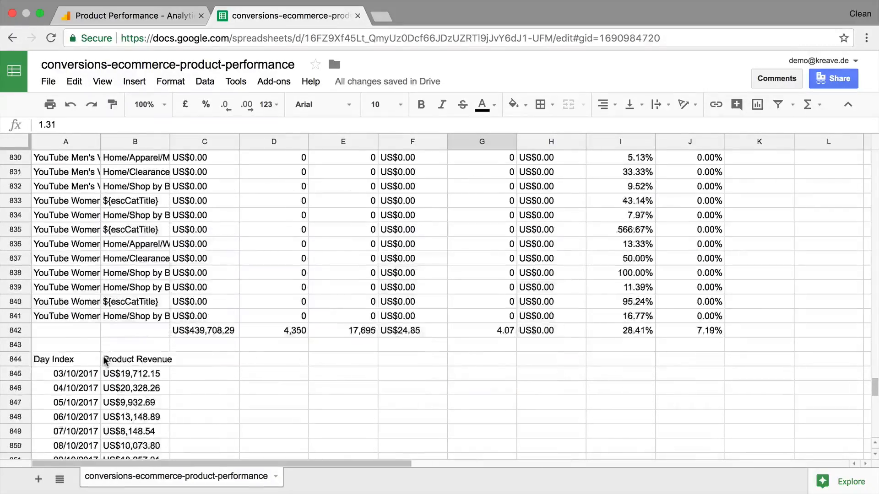
scroll("down", 3)
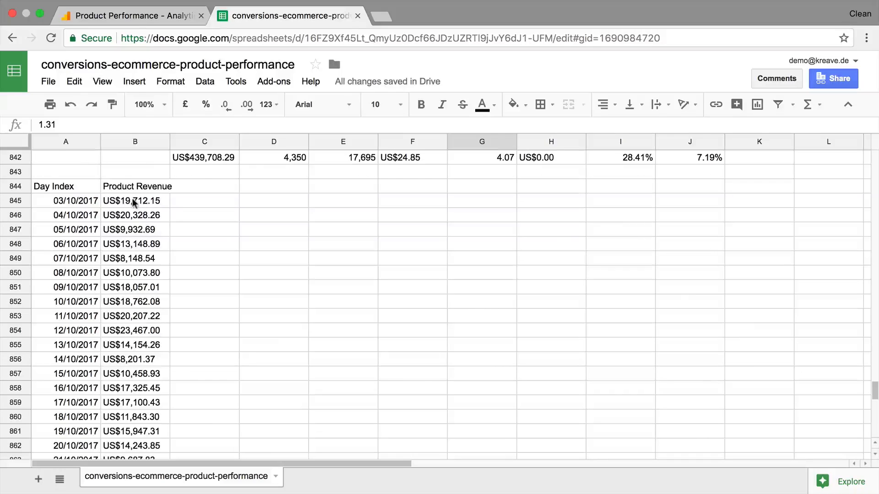
left_click(130, 15)
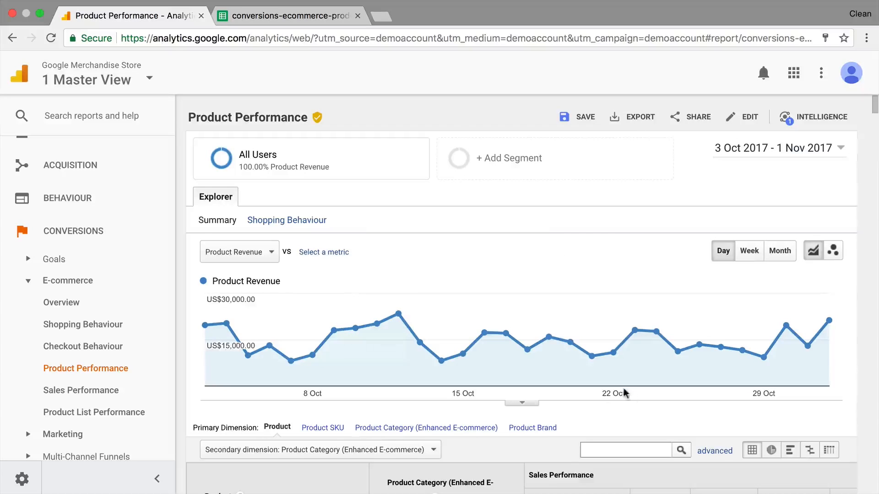
left_click(286, 16)
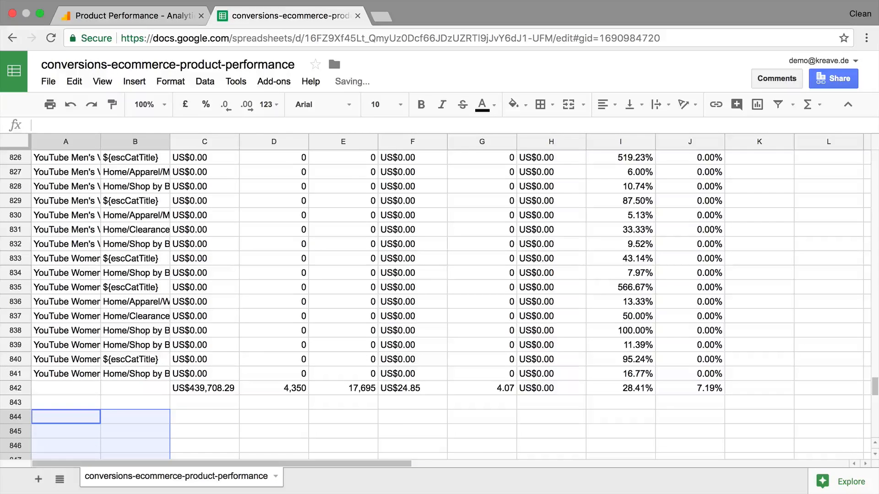
mouse_move(207, 388)
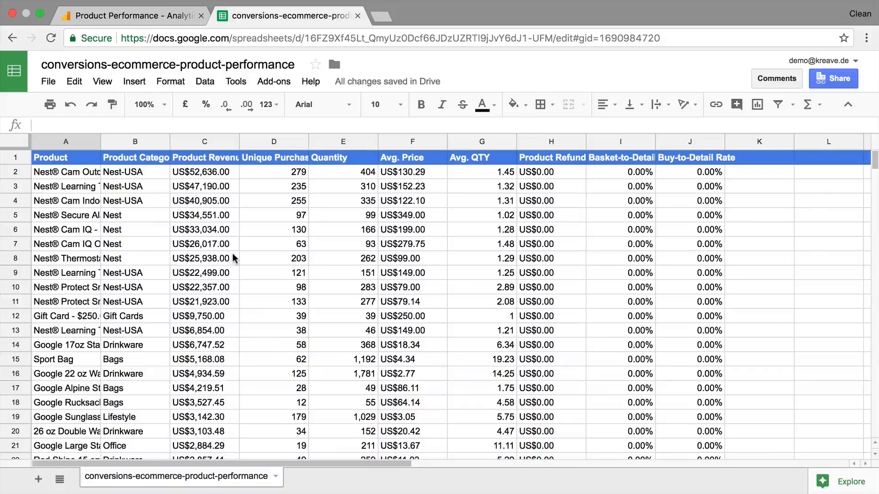
mouse_move(499, 120)
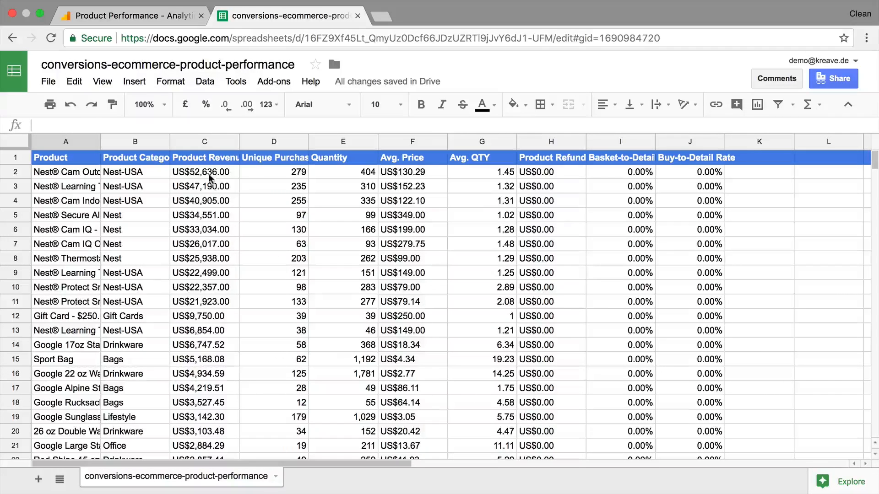
left_click(204, 200)
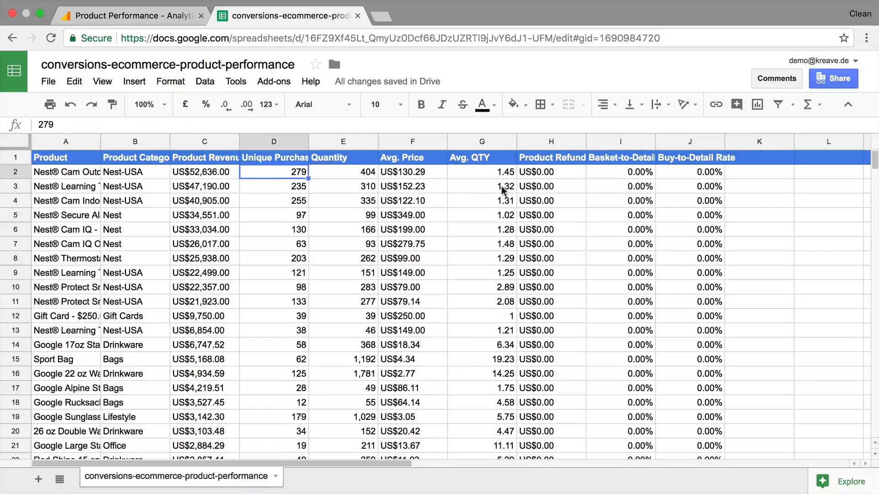
mouse_move(342, 149)
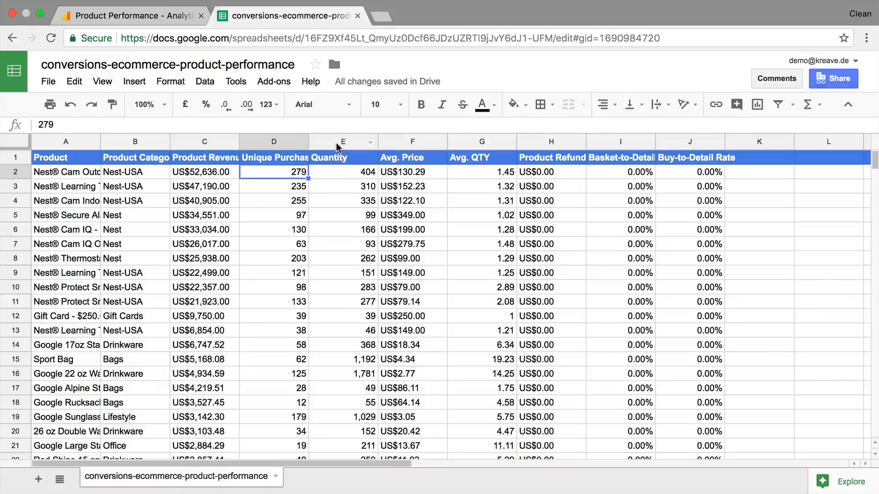
right_click(342, 141)
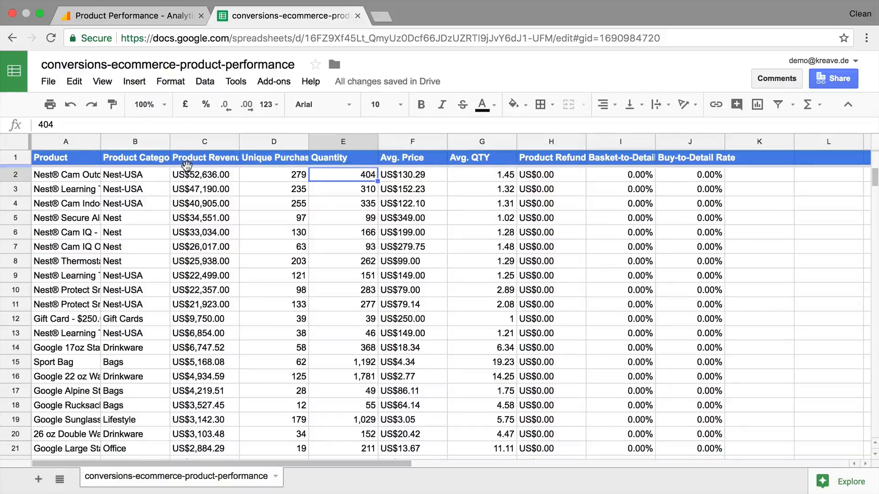
scroll("down", 3)
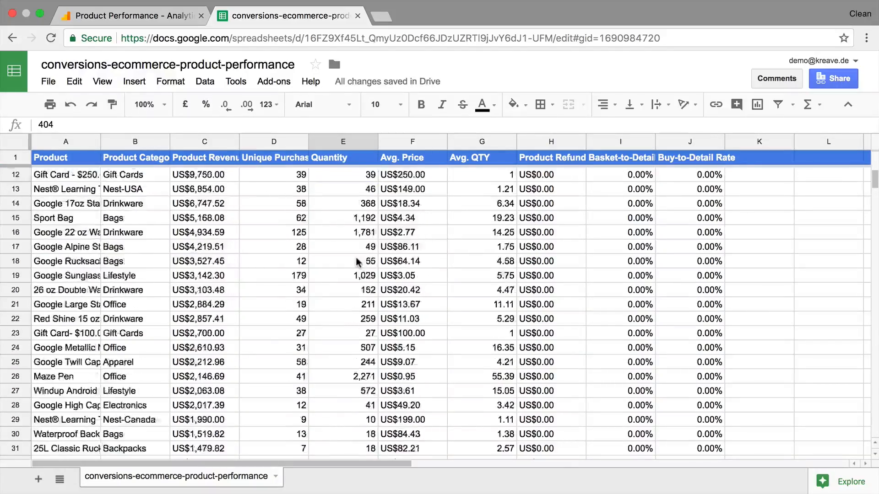
scroll("down", 3)
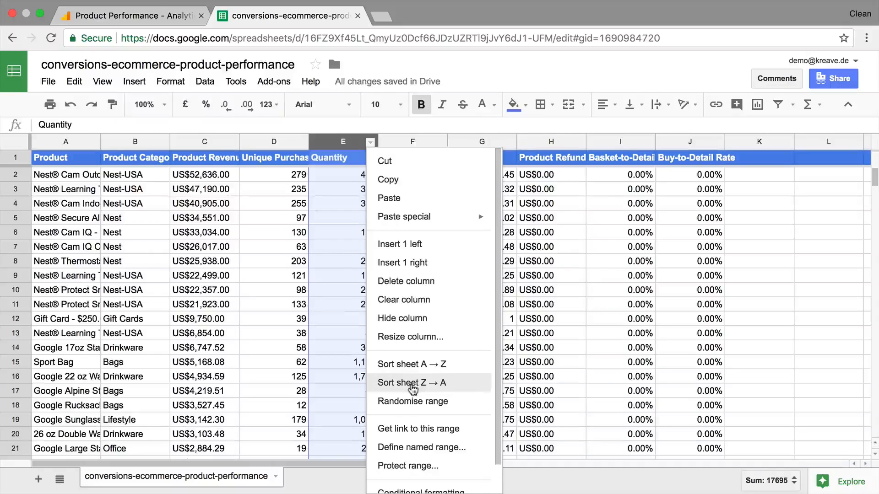
- Sort the sheet by column E Quantity so Maze Pen's 2,271 units lead, trying both sort directions
left_click(411, 383)
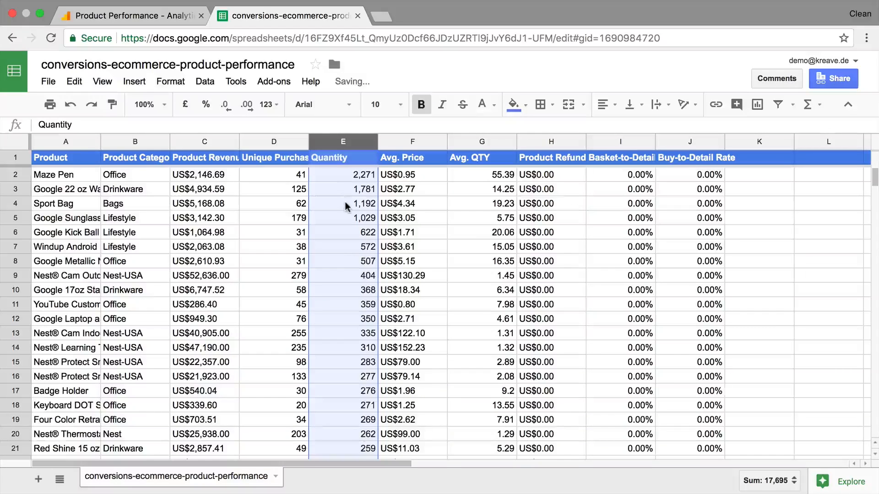
left_click(343, 174)
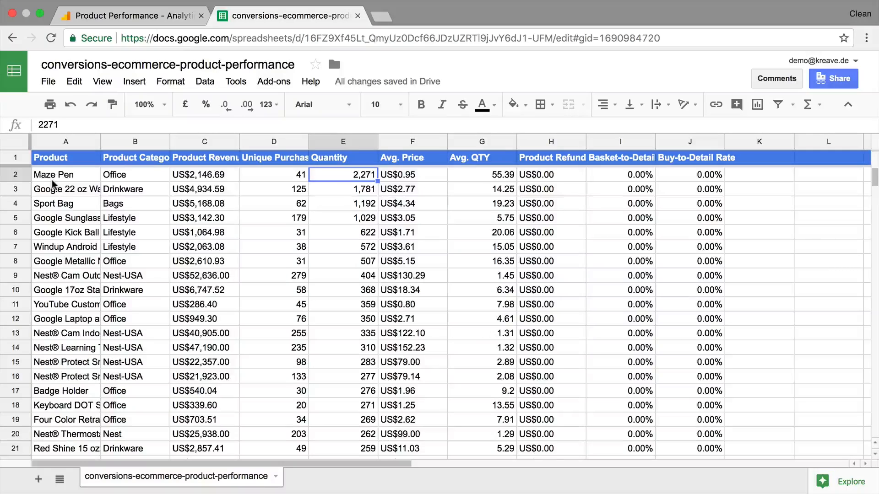
mouse_move(354, 204)
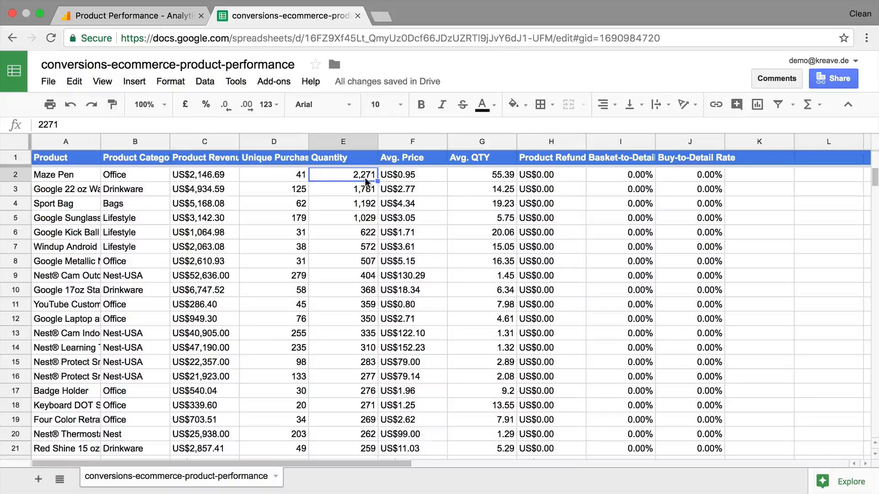
right_click(344, 141)
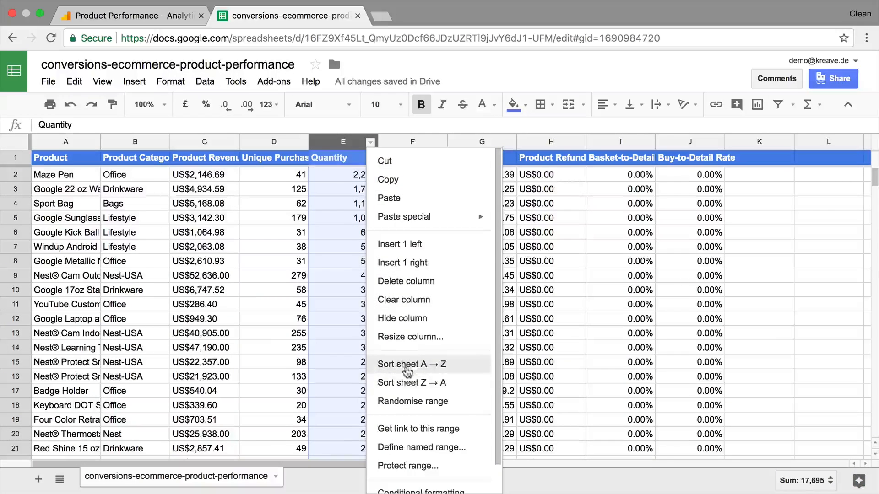
left_click(411, 364)
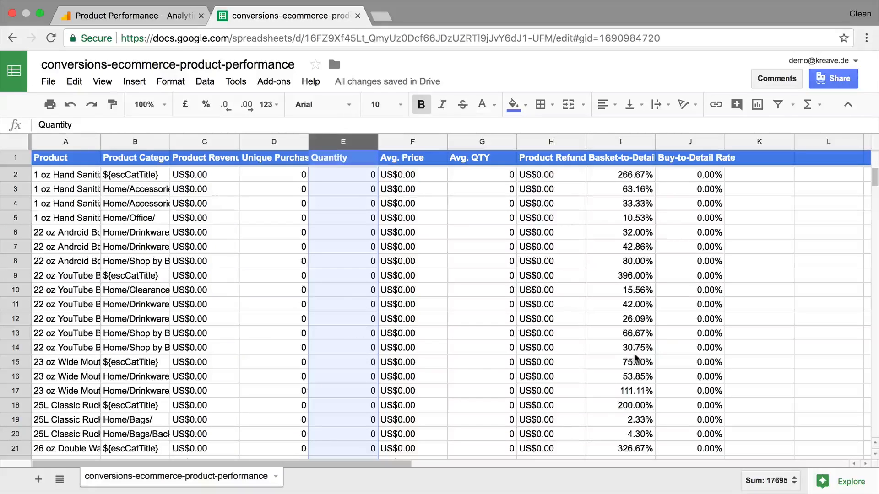
scroll("down", 3)
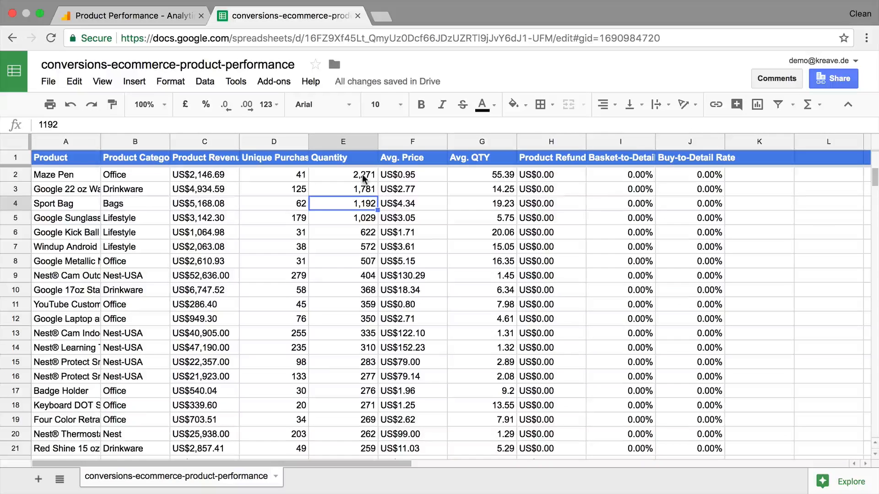
left_click(342, 174)
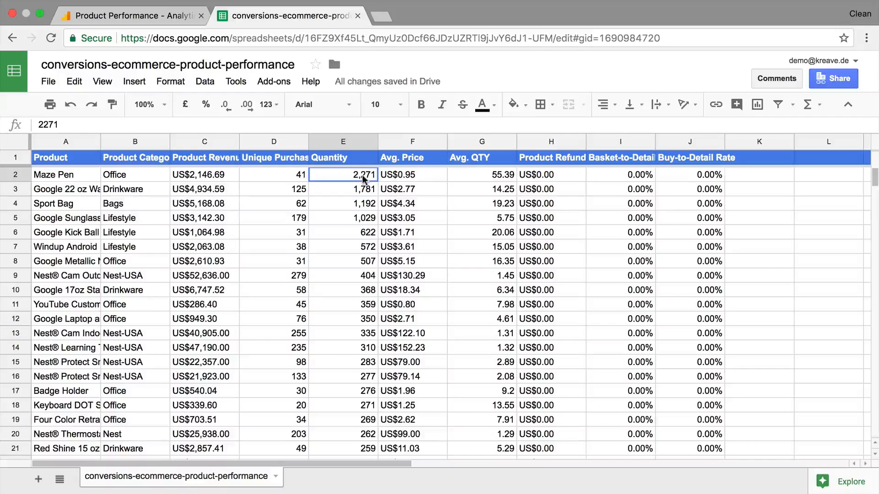
left_click_drag(342, 174, 342, 304)
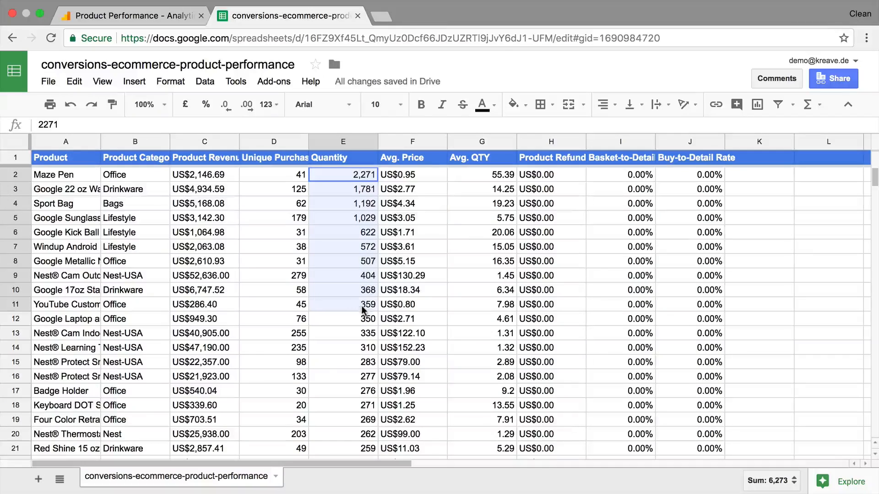
left_click_drag(342, 174, 342, 304)
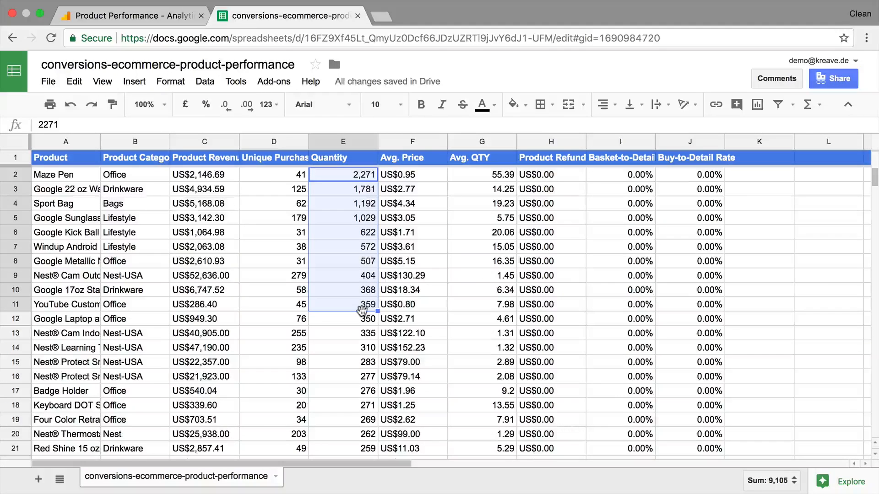
mouse_move(431, 308)
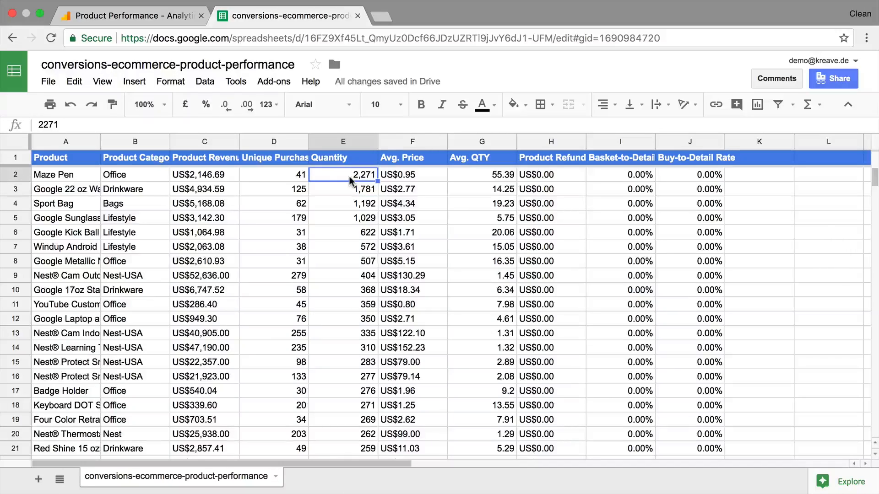
left_click(342, 141)
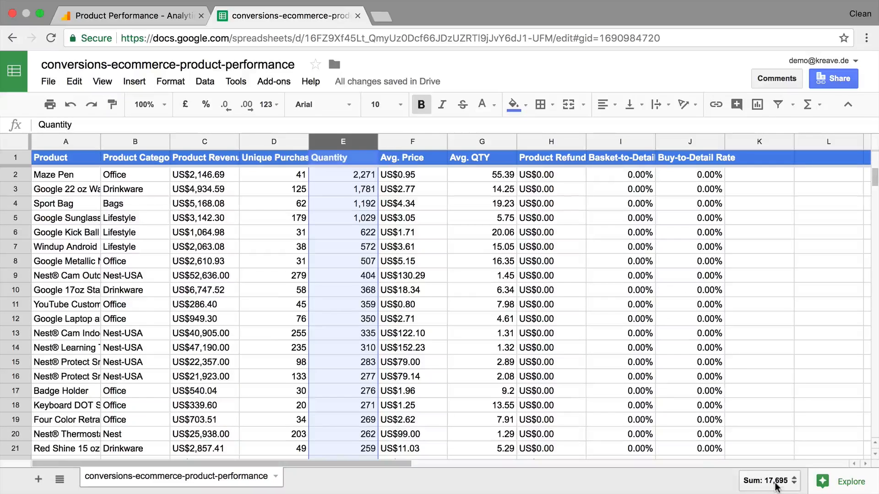
left_click(768, 480)
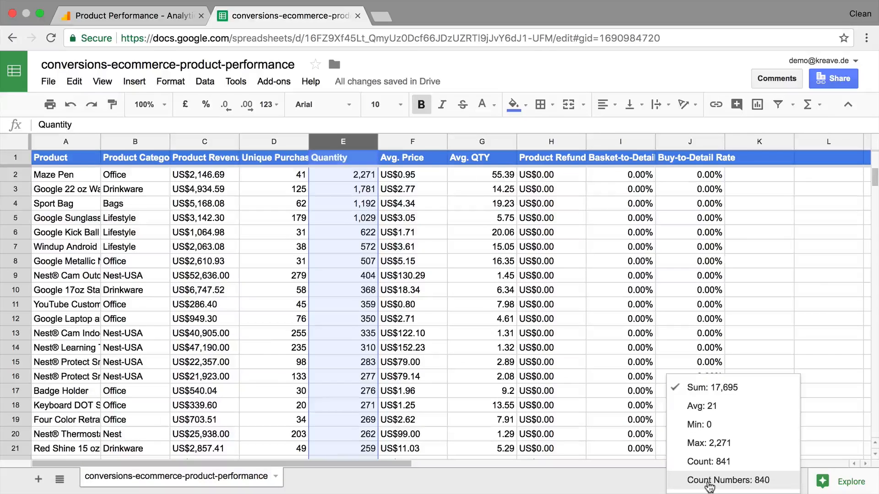
mouse_move(712, 406)
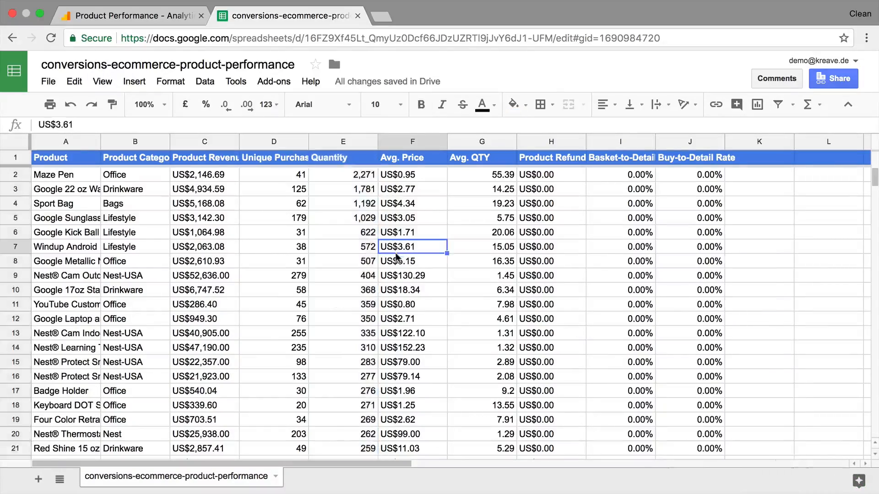
scroll("down", 3)
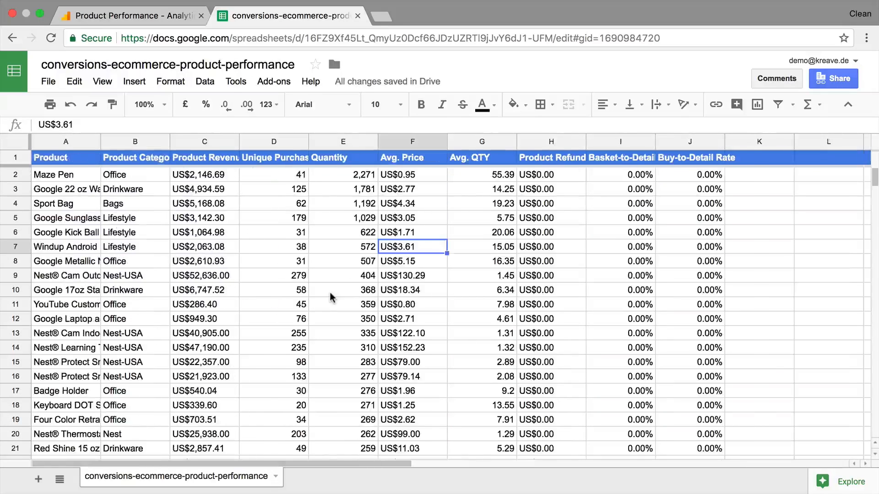
- Turn on column filters and give Quantity a greater-than-0 condition, leaving its filter menu open
left_click(413, 174)
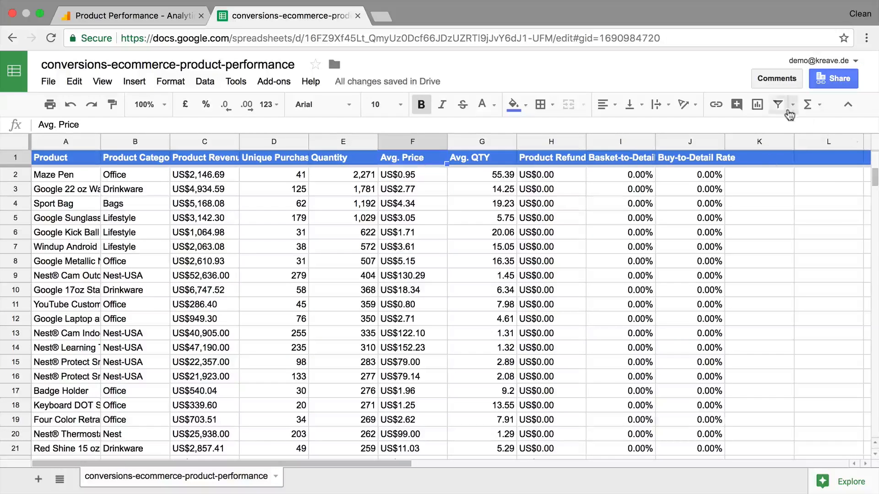
mouse_move(778, 104)
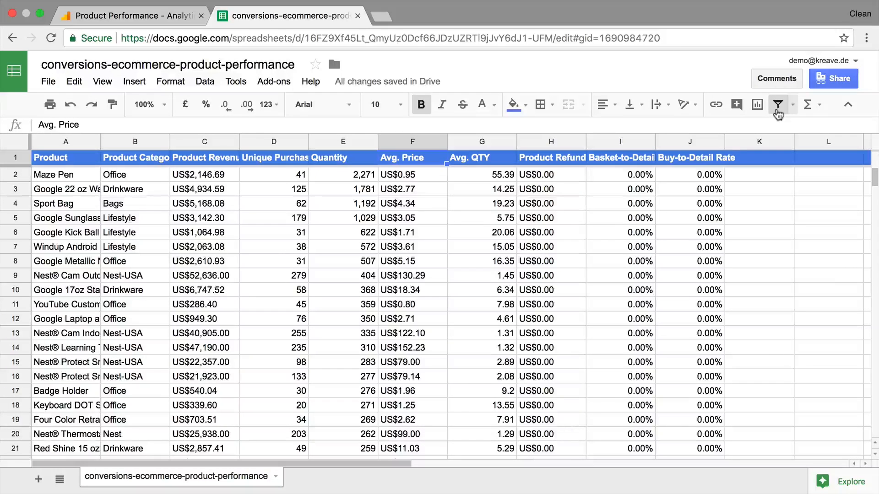
left_click(778, 105)
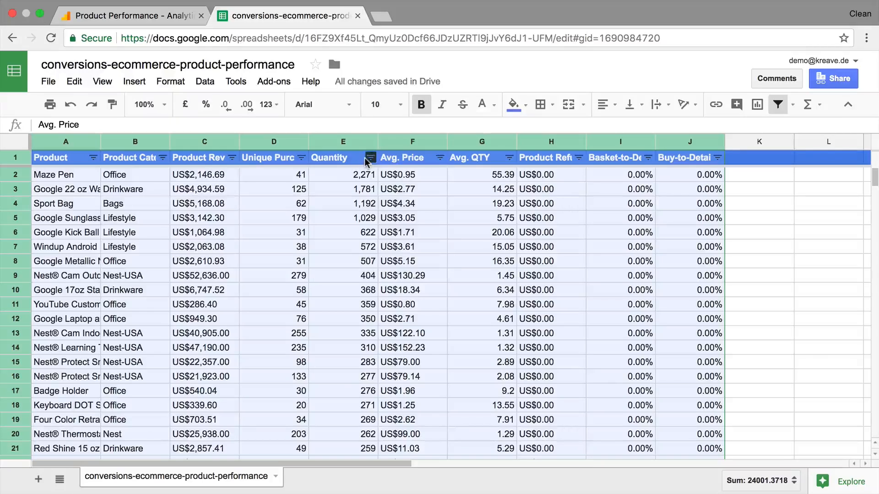
left_click(369, 157)
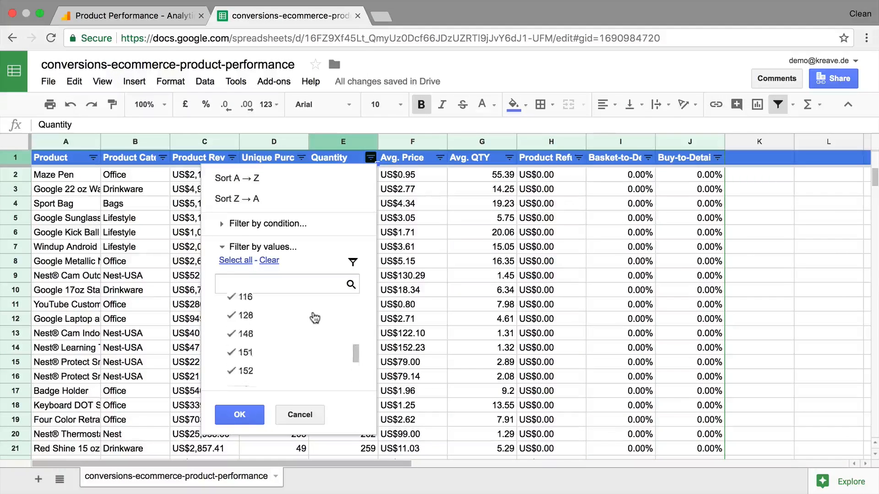
left_click(267, 223)
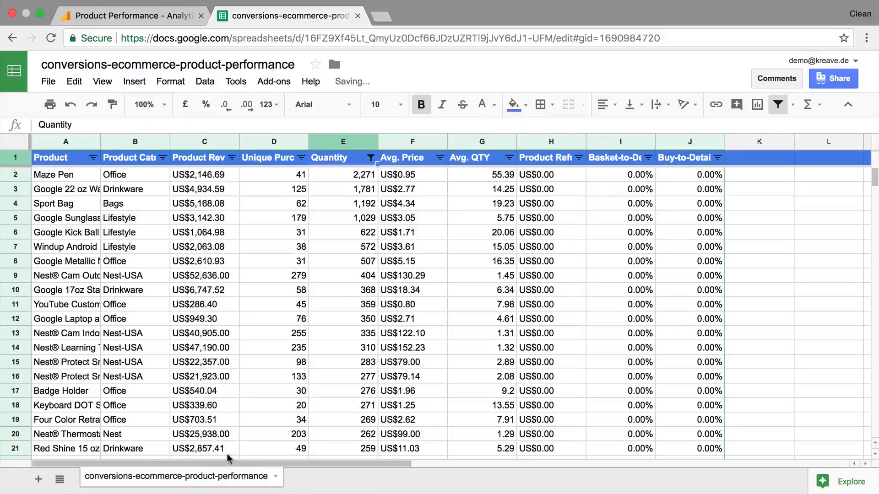
scroll("down", 3)
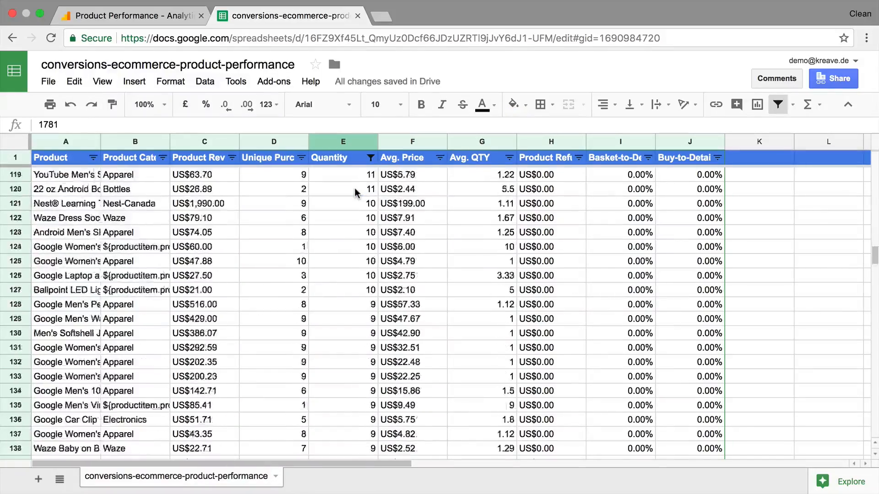
scroll("down", 3)
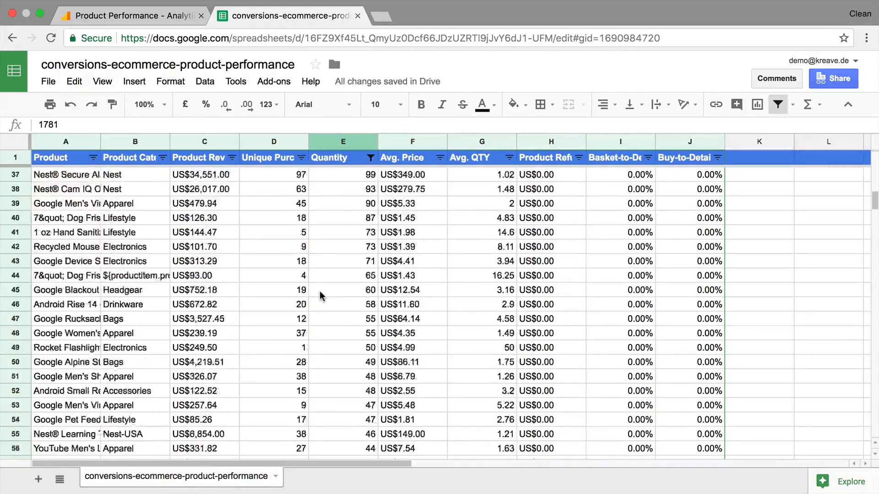
left_click(385, 158)
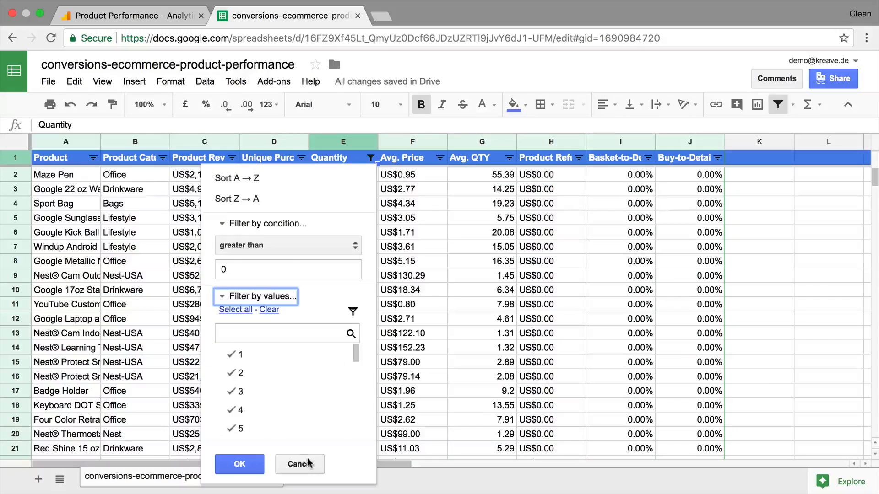
- Set the Quantity condition to None, then filter Product to only values matching 'NEST'
left_click(287, 246)
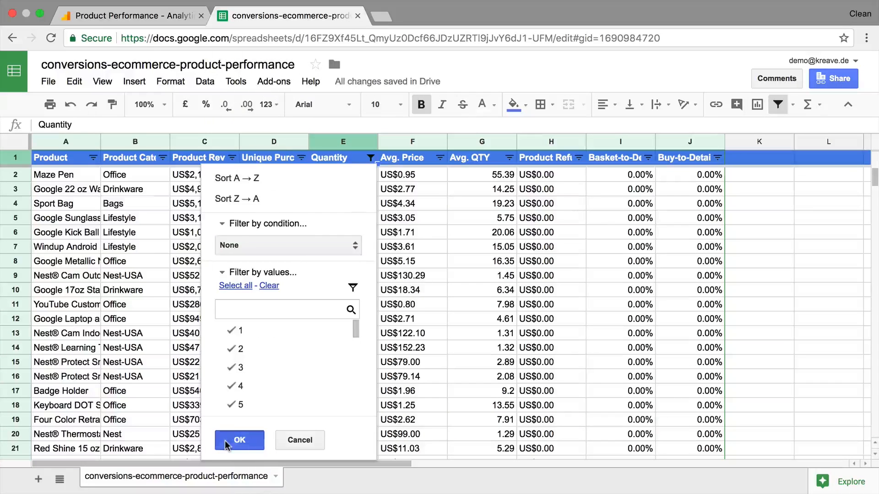
left_click(239, 441)
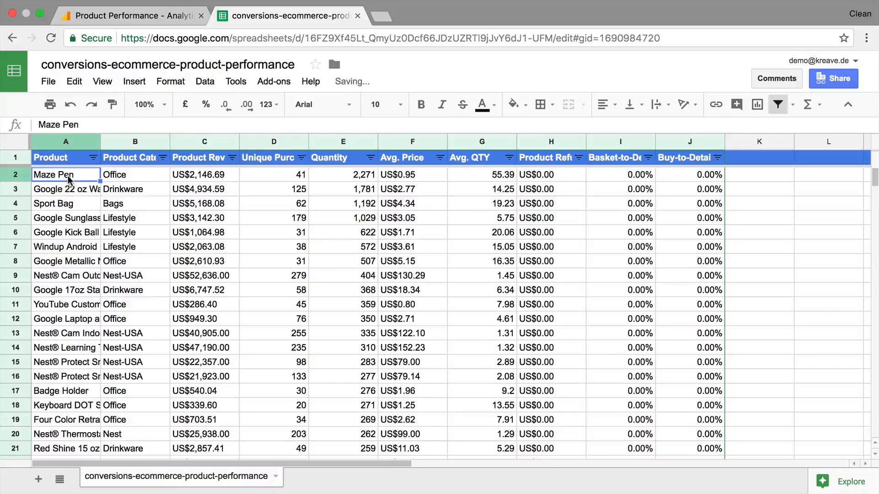
left_click(94, 158)
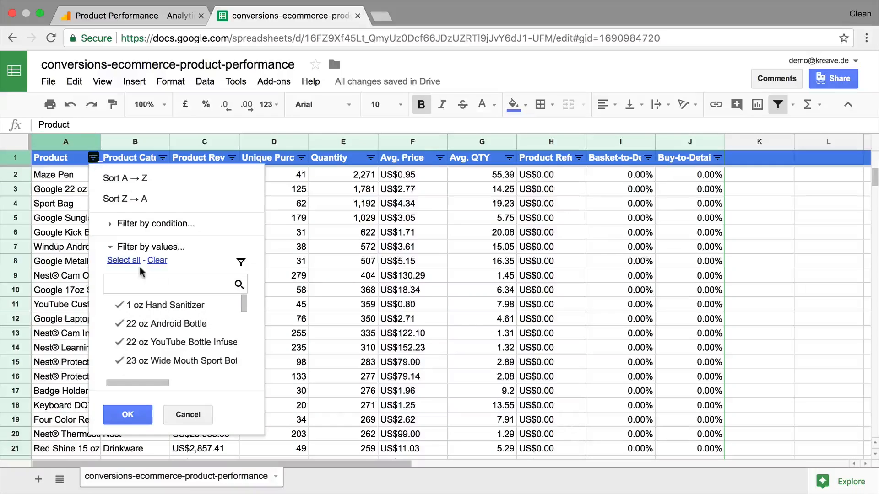
left_click(168, 284)
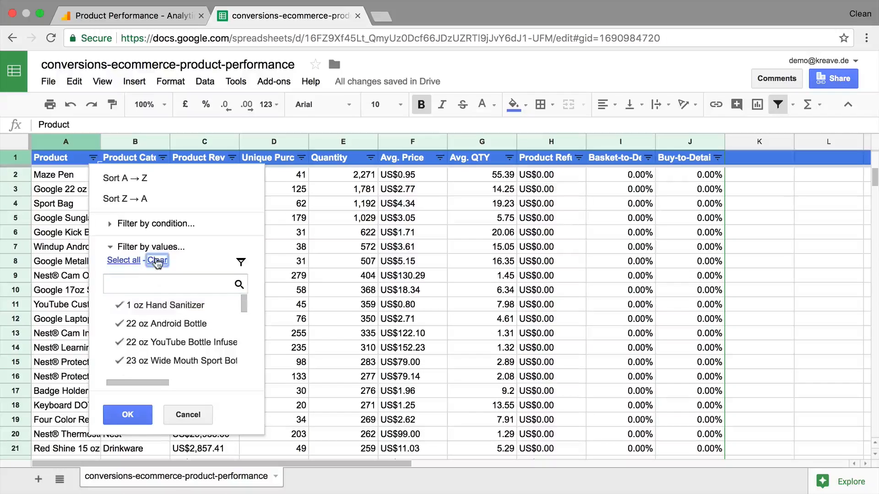
type("NES")
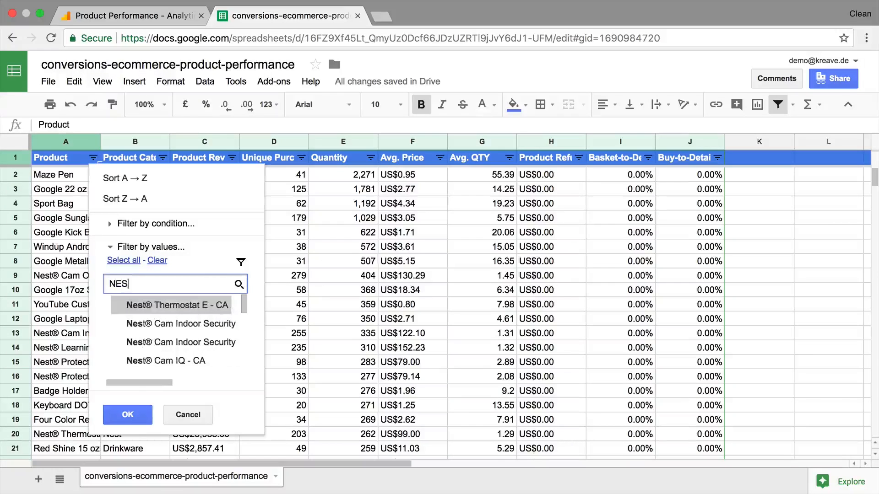
left_click(123, 260)
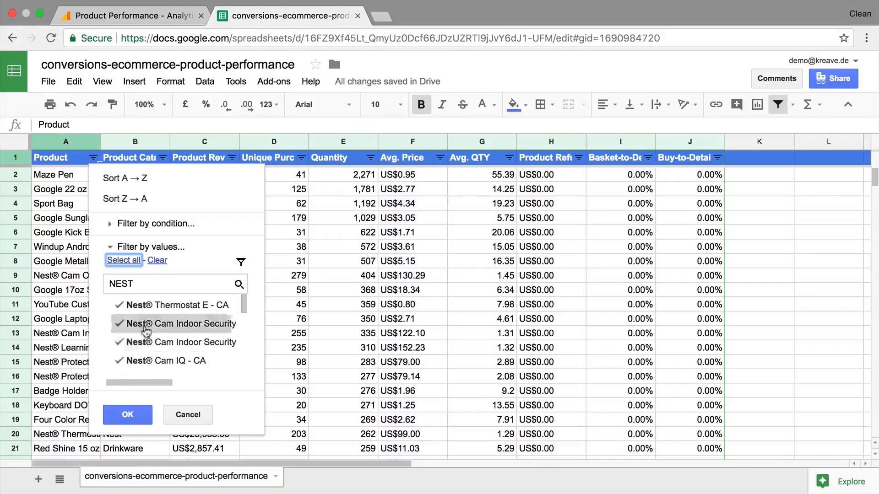
left_click(127, 415)
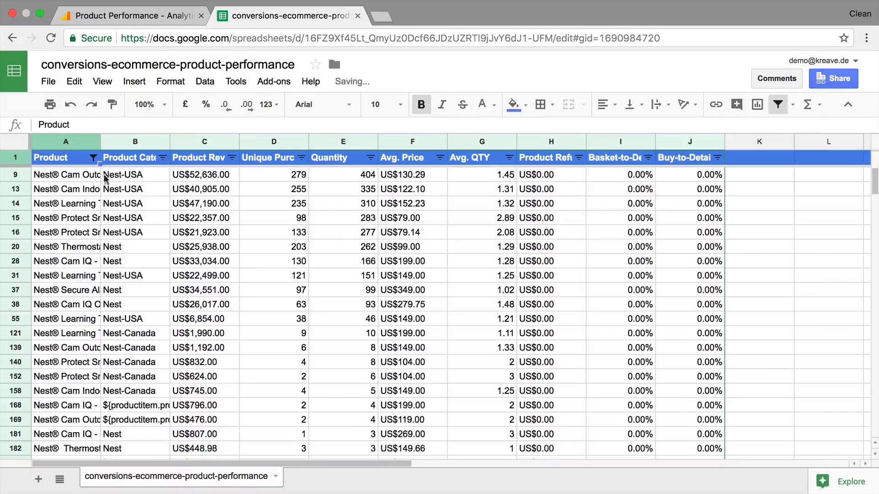
- Reselect all Product values so every product row shows again, with Maze Pen selected
scroll("down", 3)
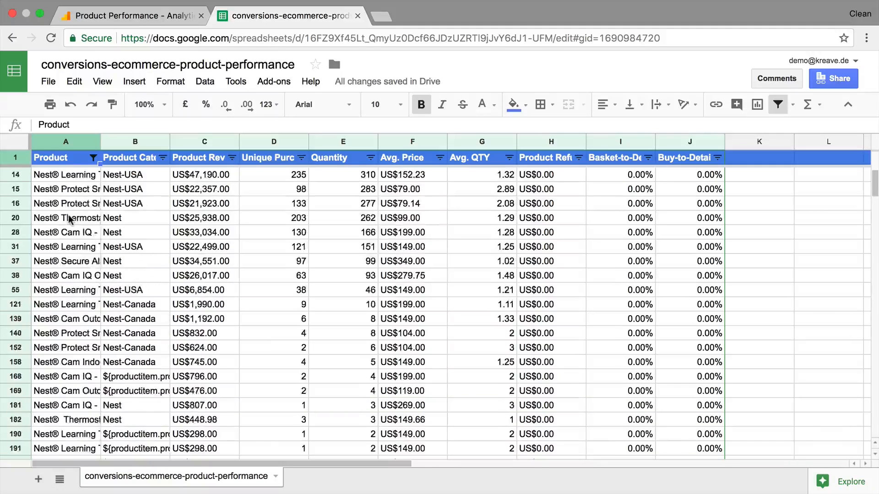
scroll("up", 3)
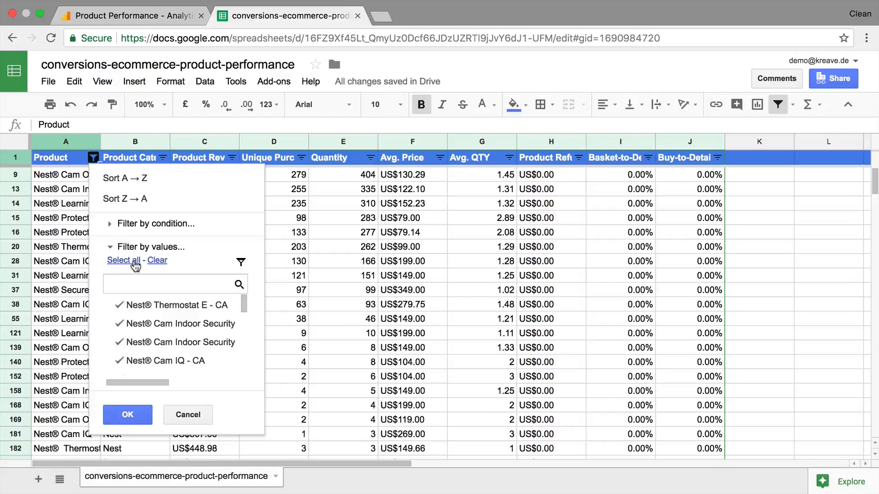
left_click(123, 260)
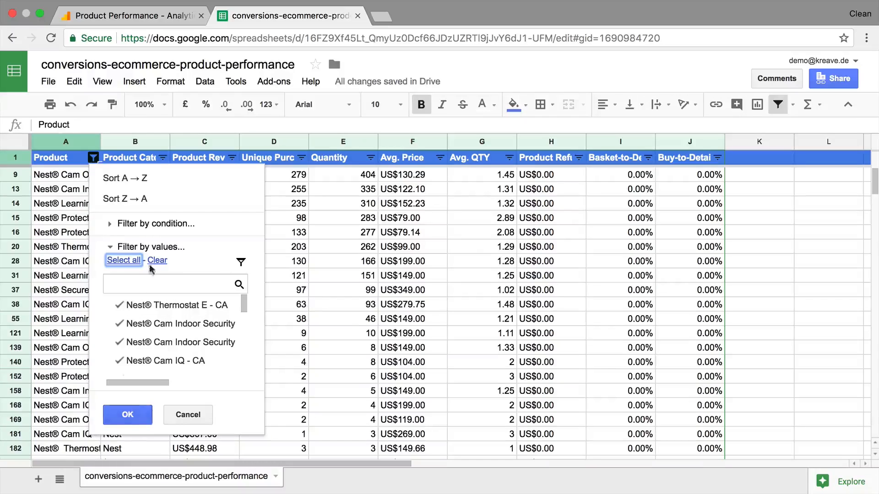
left_click(127, 415)
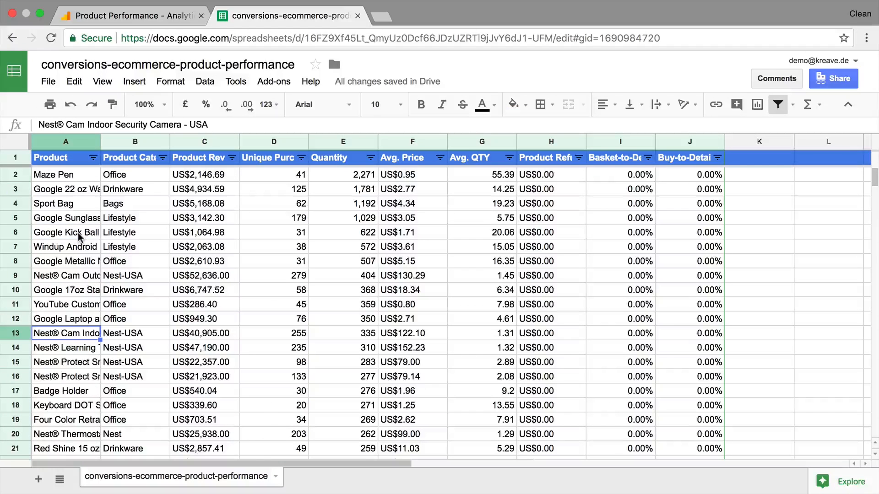
left_click(66, 173)
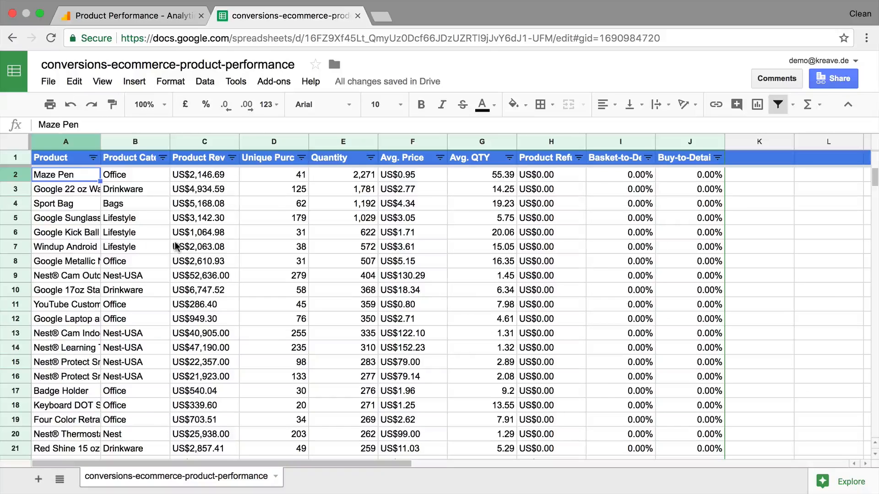
mouse_move(625, 319)
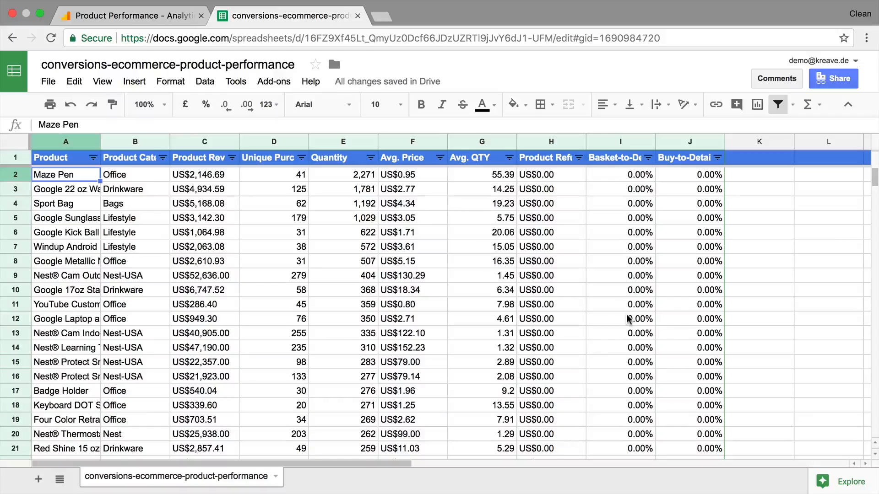
mouse_move(851, 482)
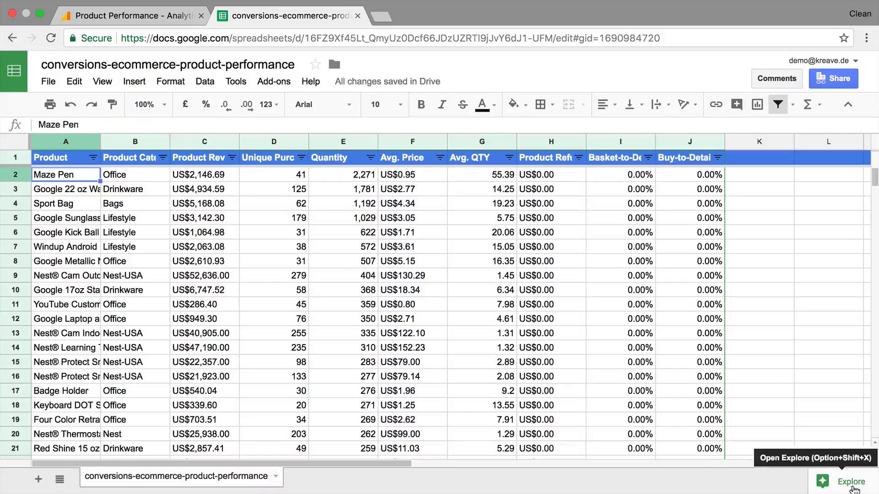
- Use Explore's suggested 'Average of Avg. QTY' (about 1.0687) and reveal its formula
left_click(850, 482)
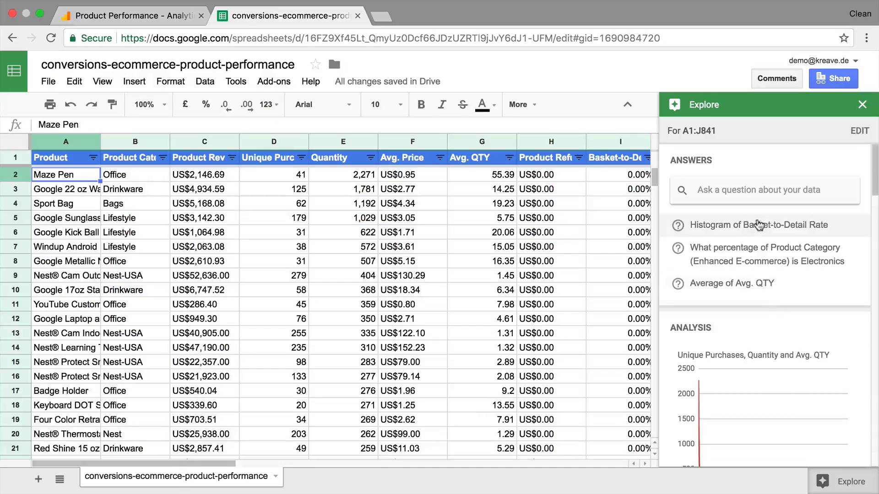
mouse_move(732, 283)
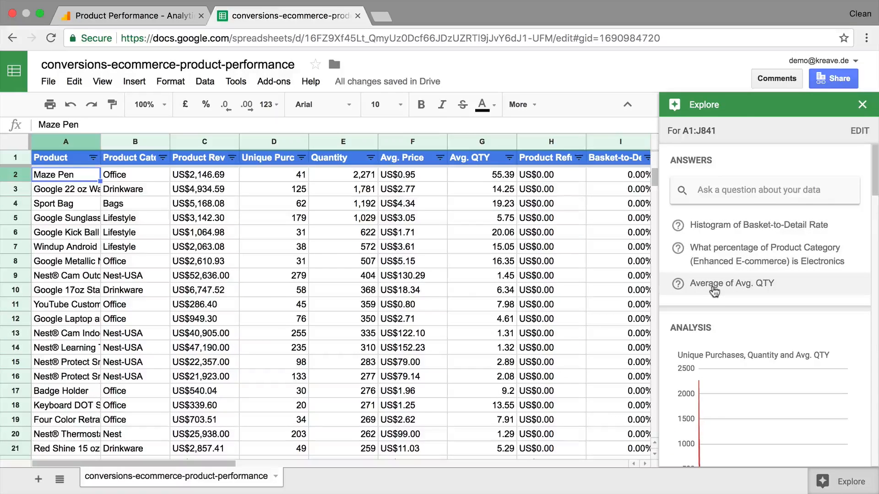
left_click(732, 283)
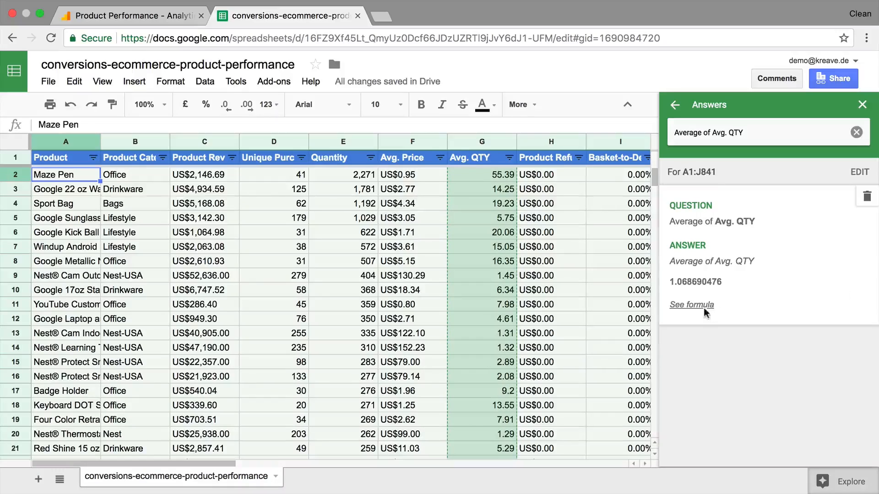
left_click(691, 304)
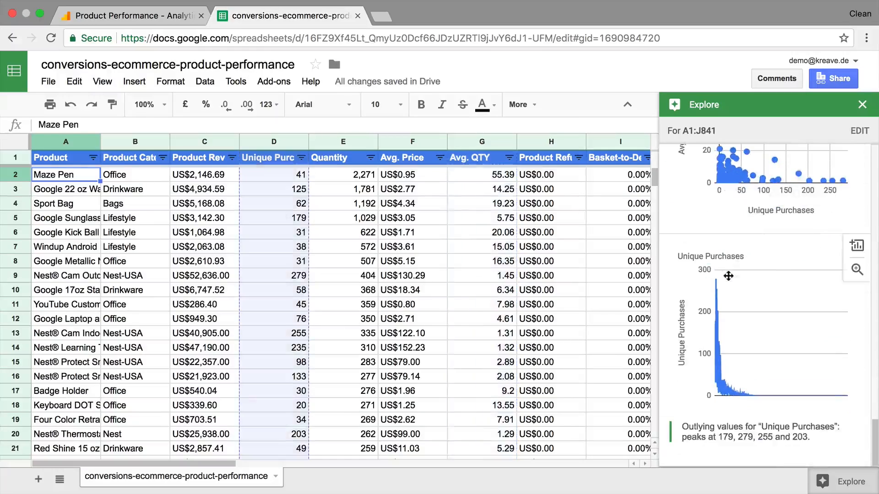
mouse_move(723, 376)
type("hw")
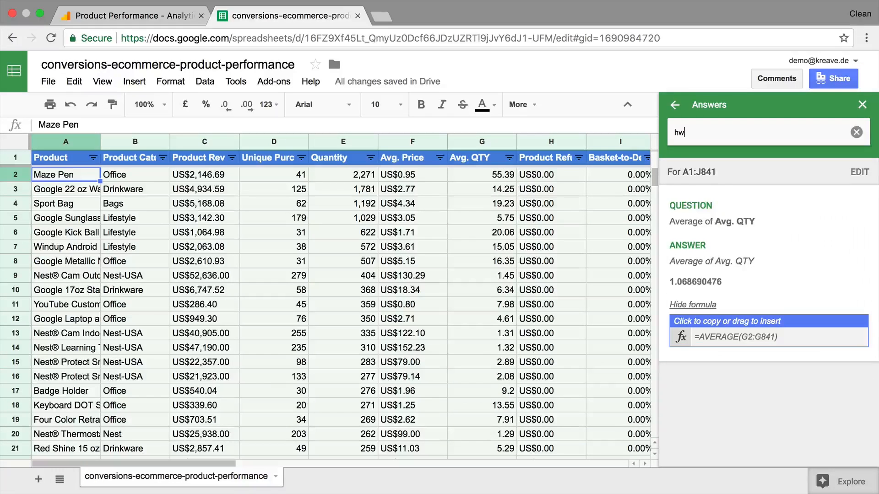
- Ask Explore 'how many' Maze Pen (count 4) and 'what is the quantity of the maze pen?' (2,271)
type("how many products were sold of the maze pen?")
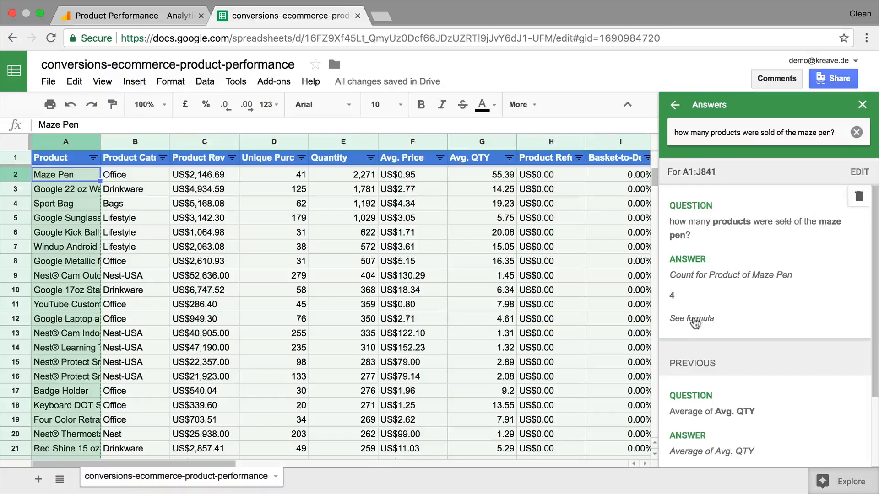
left_click(691, 319)
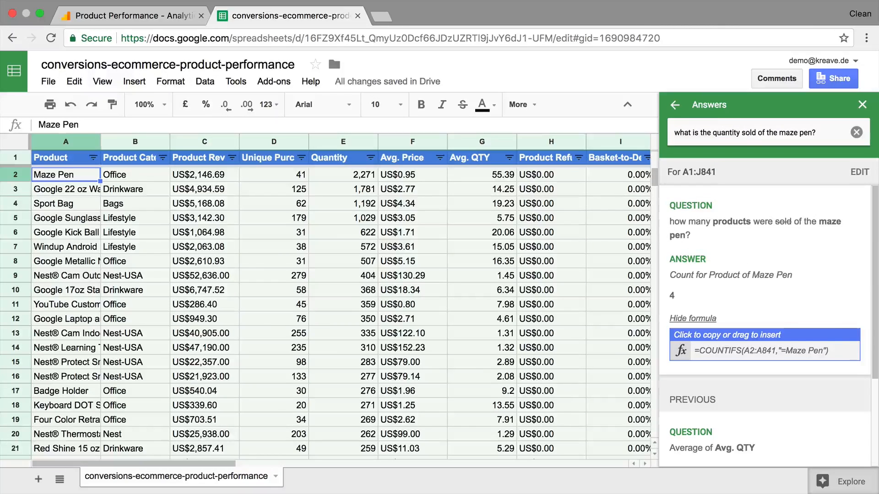
type("what is the quantity of the maze pen?")
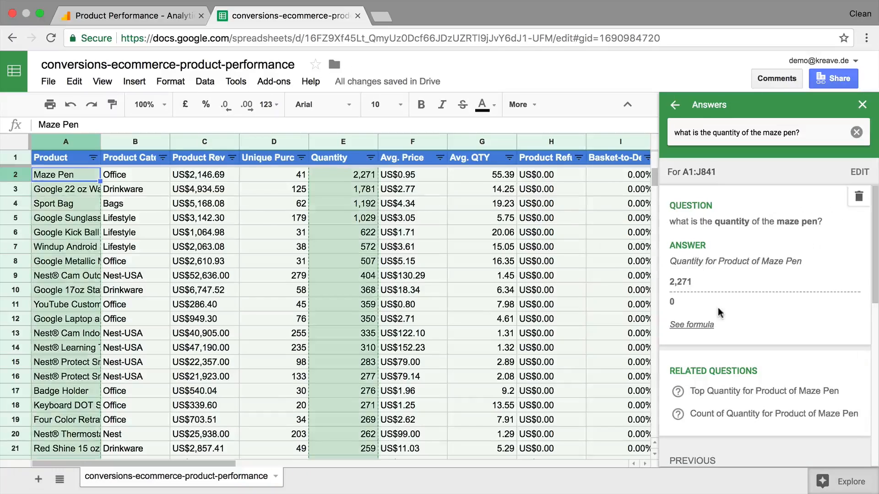